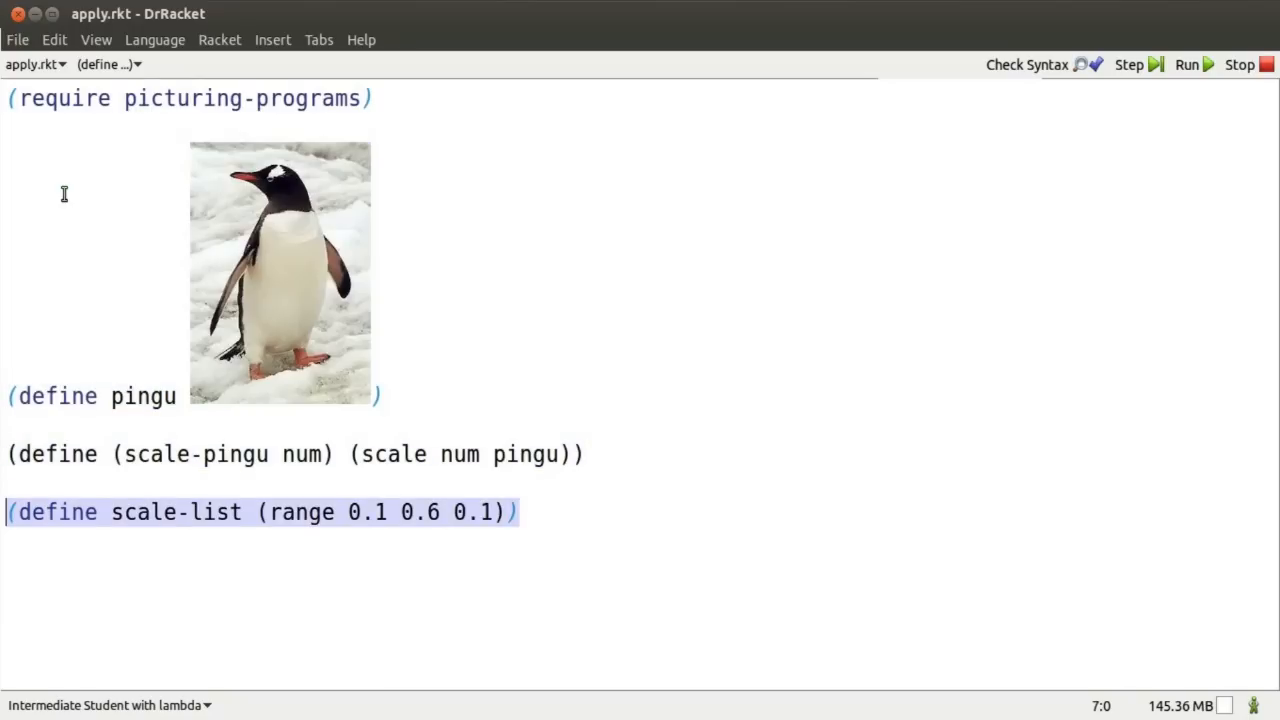
Step: Run the apply.rkt penguin definitions and hide the definitions window, leaving only interactions
{"action": "left_click", "coordinate": [1186, 64]}
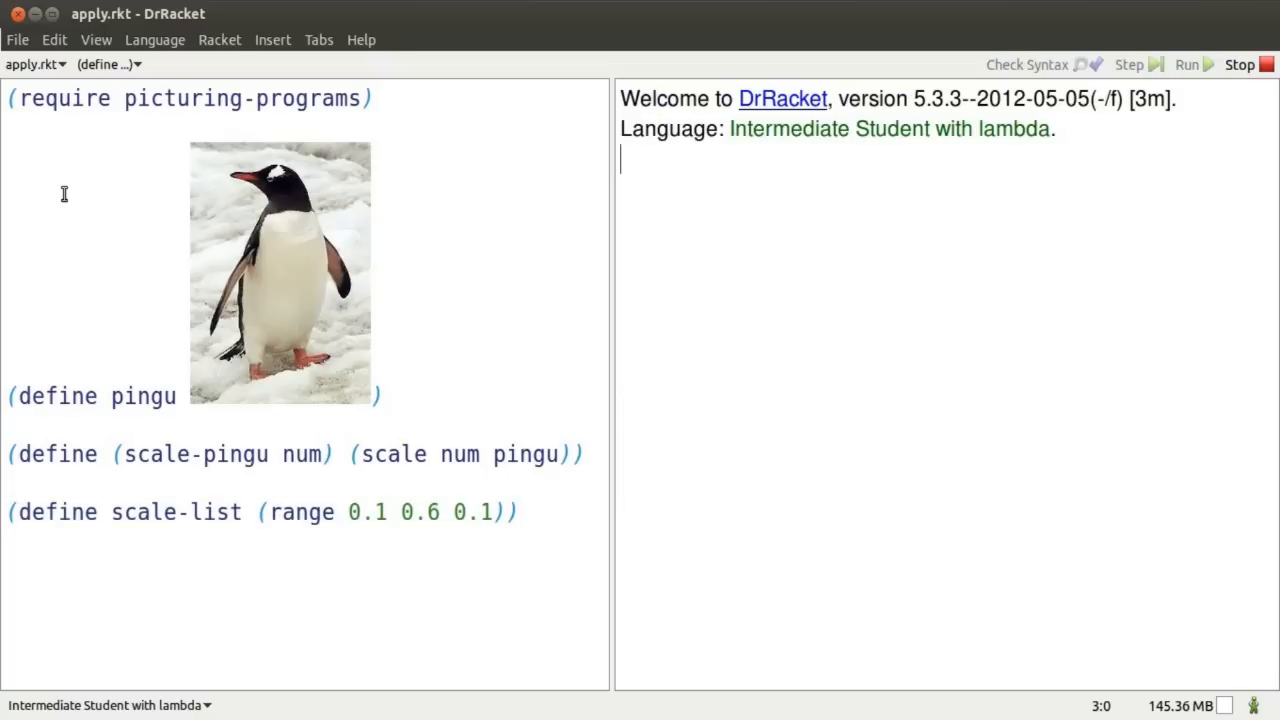
{"action": "left_click", "coordinate": [1186, 64]}
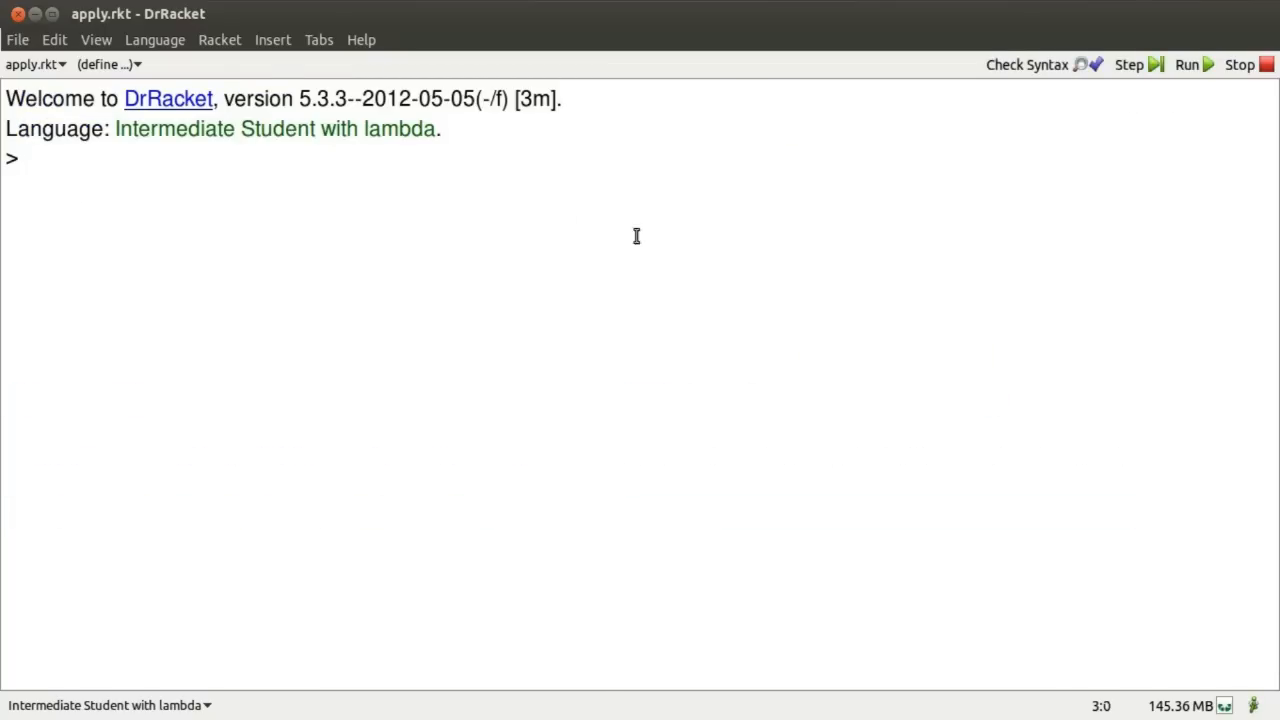
Step: Evaluate (list* 1 2 (list 3 4)) and (list* + 1 (list 2 3 4)), then begin (apply
{"action": "type", "text": "(list)"}
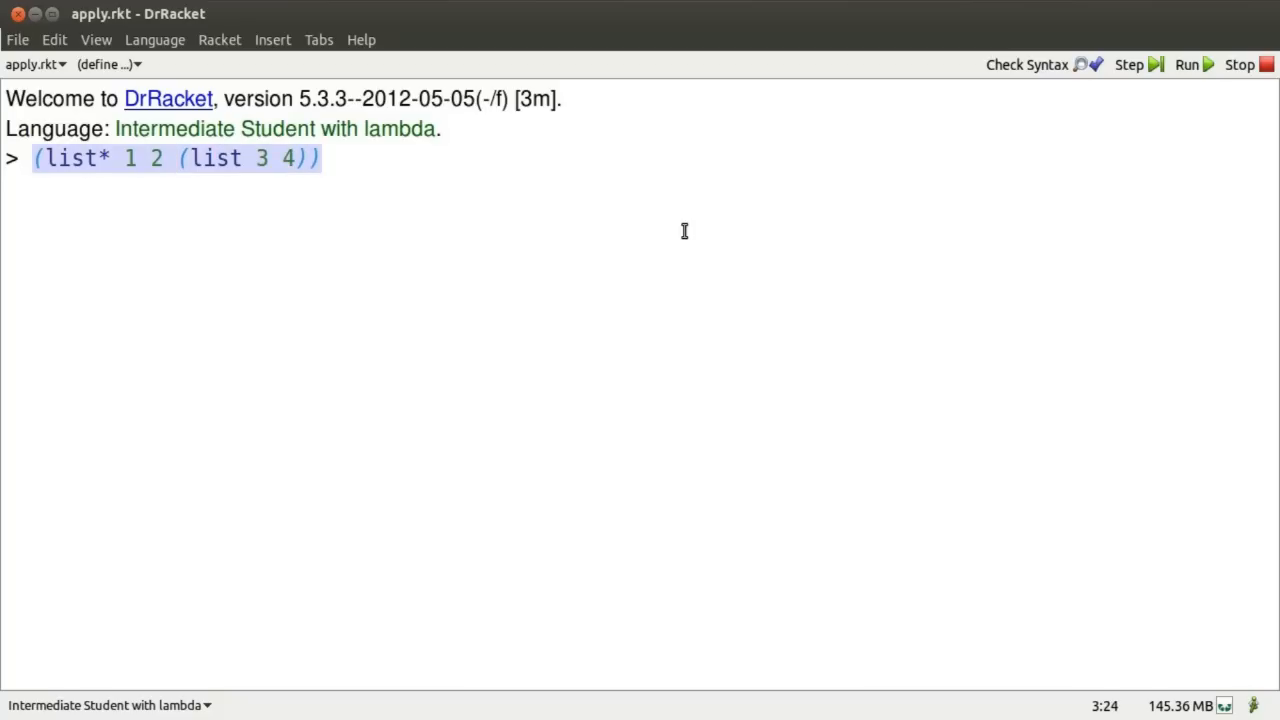
{"action": "key", "text": "Return"}
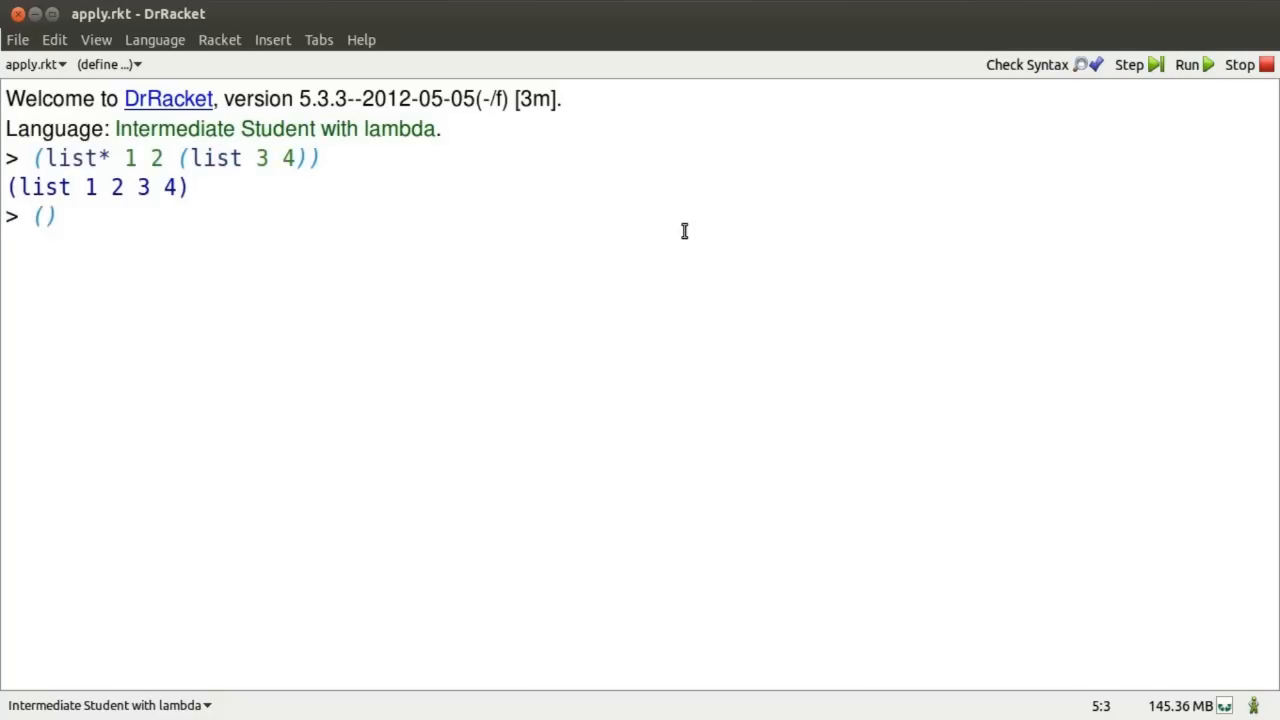
{"action": "type", "text": "list*"}
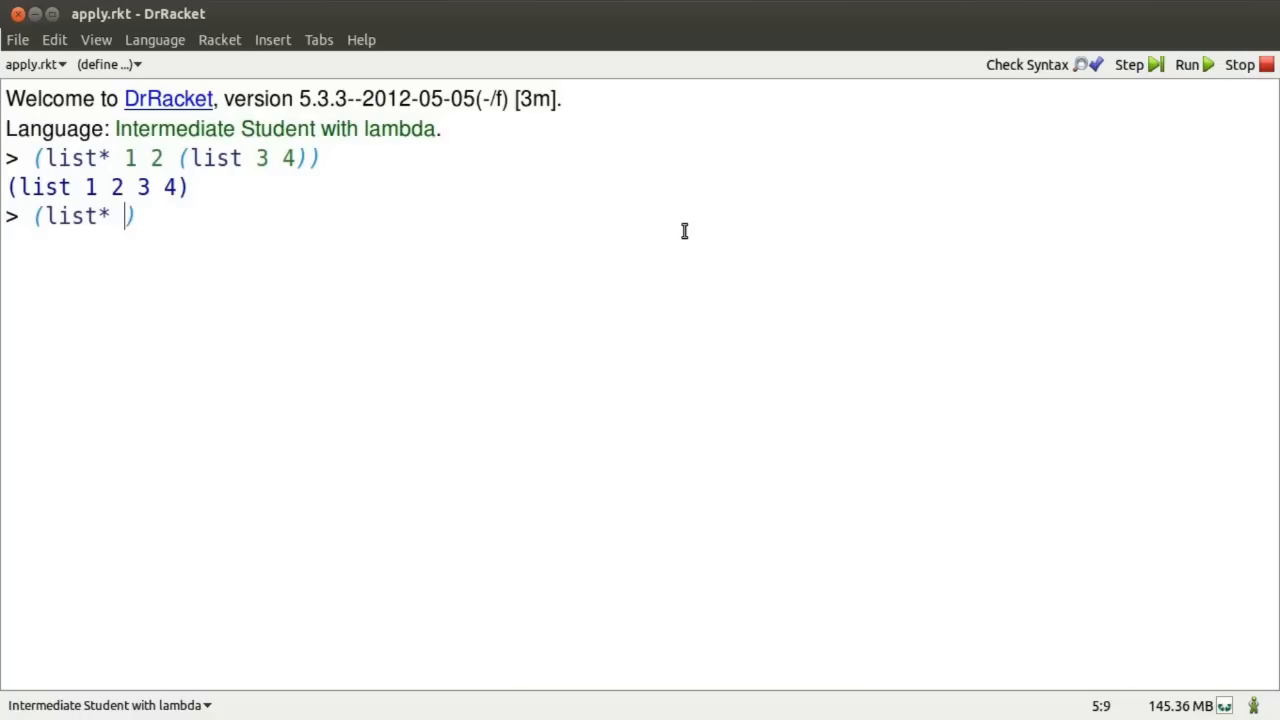
{"action": "type", "text": "+ 1 ("}
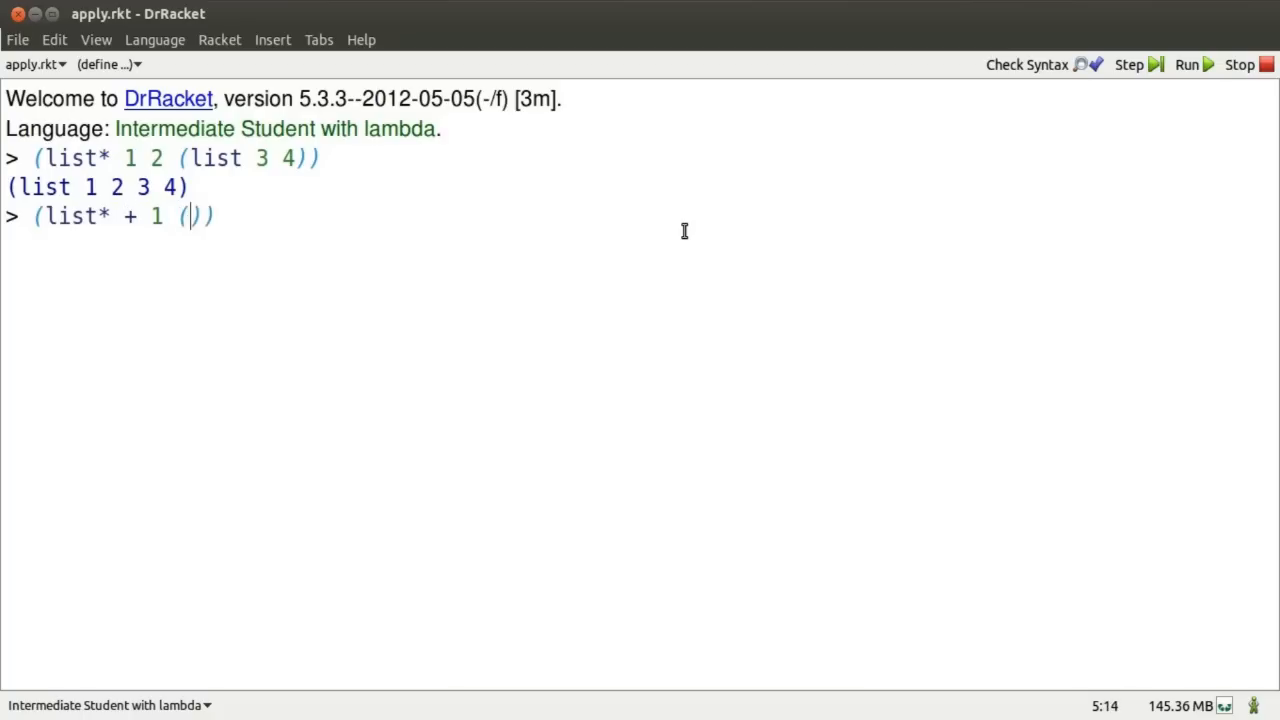
{"action": "type", "text": "list 2 3 4"}
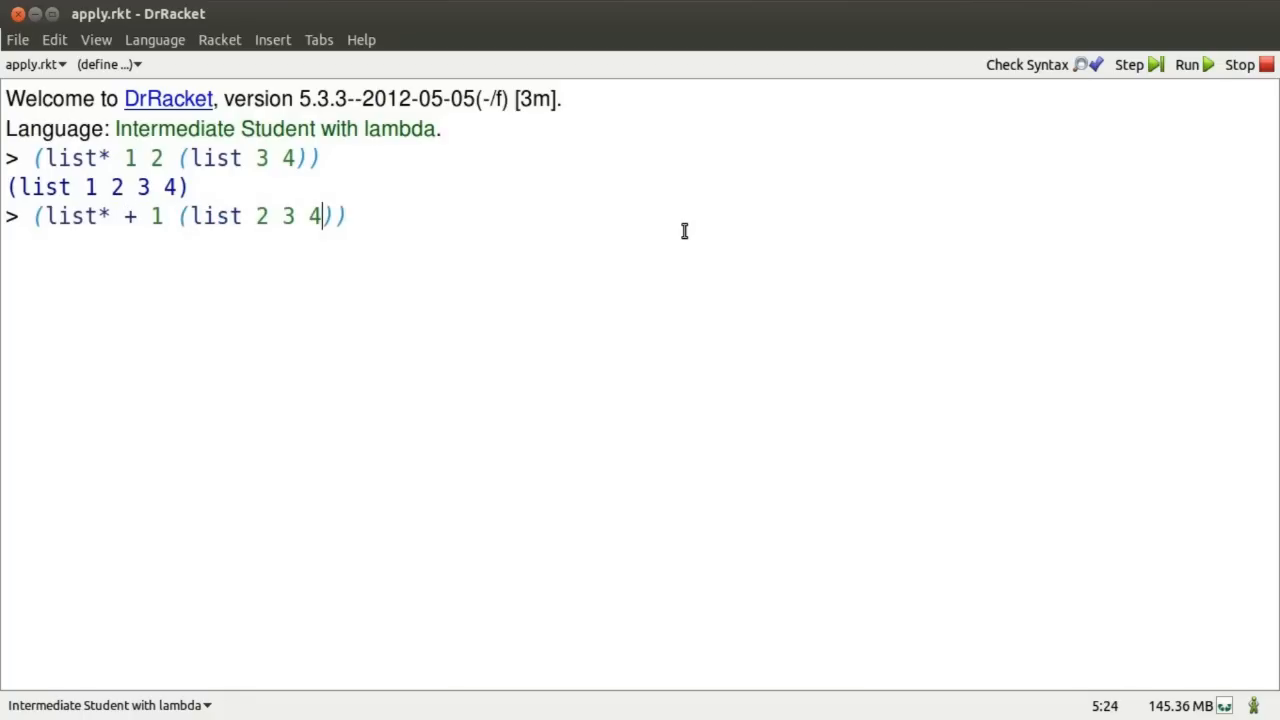
{"action": "key", "text": "Return"}
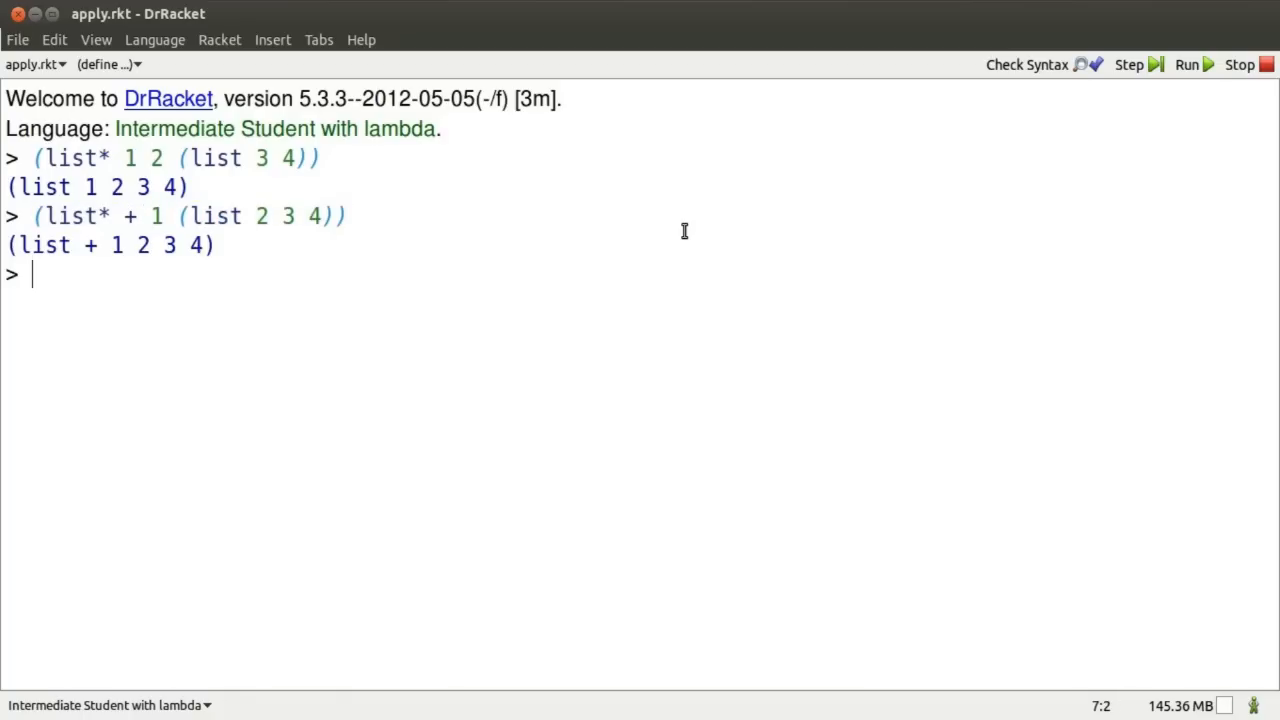
{"action": "type", "text": "(apply + 1 2 3"}
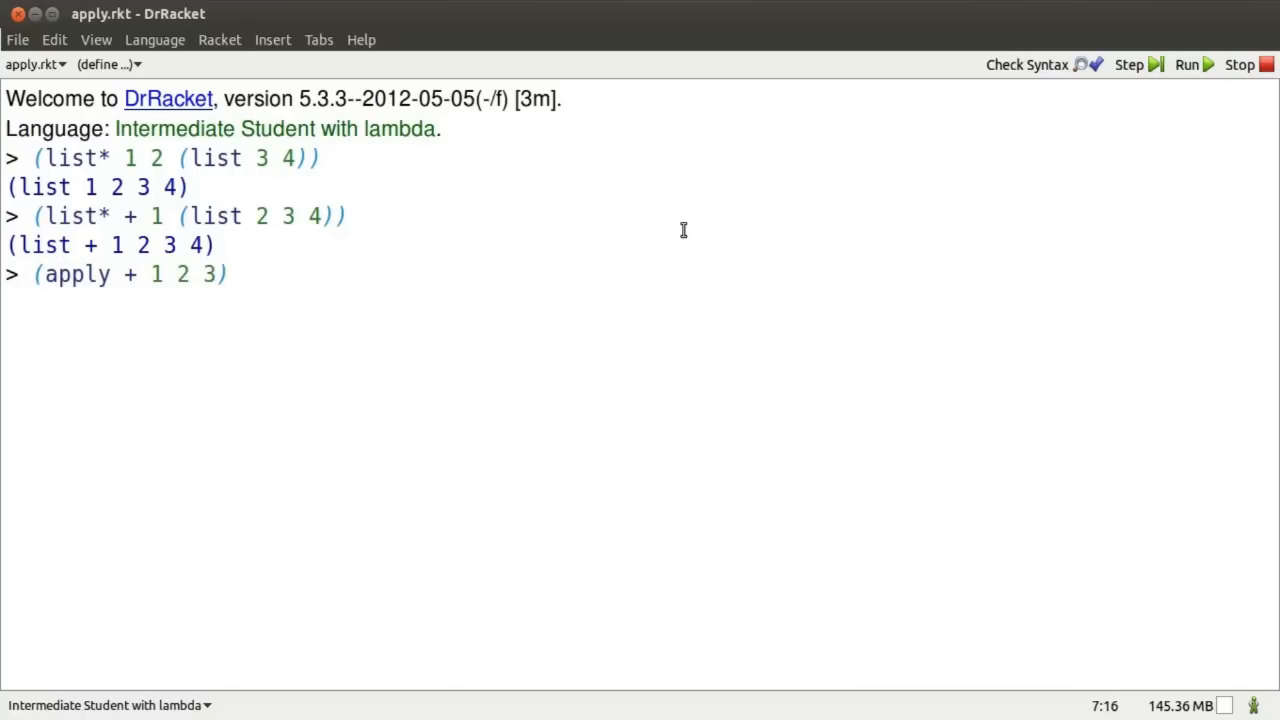
Step: Finish (apply + 1 2 3 (list 4)) for 10, then apply beside to hacker, calendar, book, scheme-logo
{"action": "type", "text": "(list 4)"}
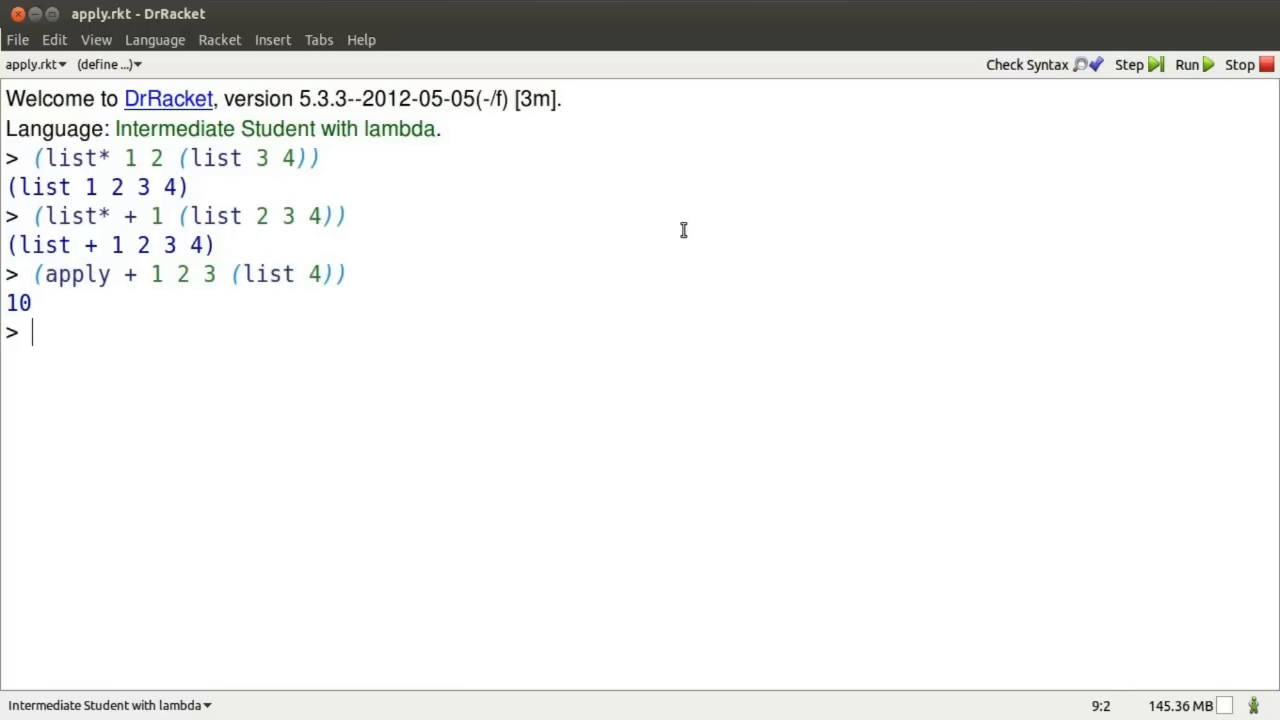
{"action": "type", "text": "(apply beside"}
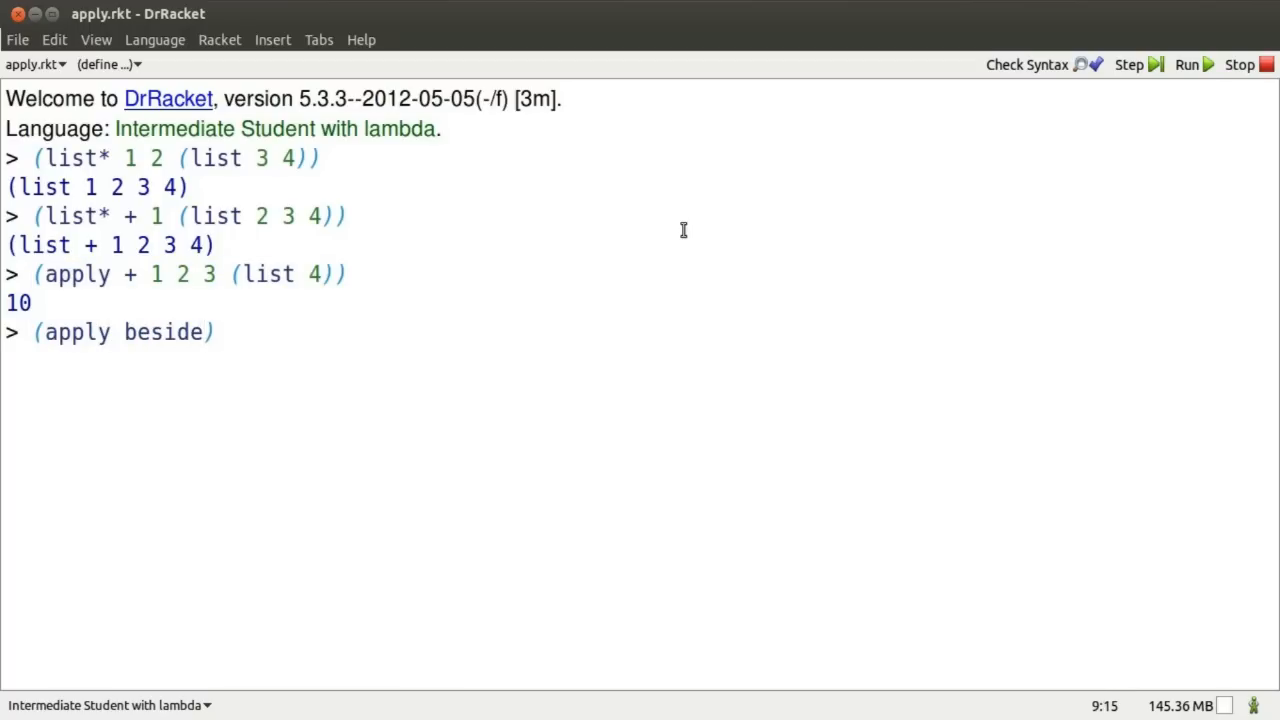
{"action": "type", "text": "pic:"}
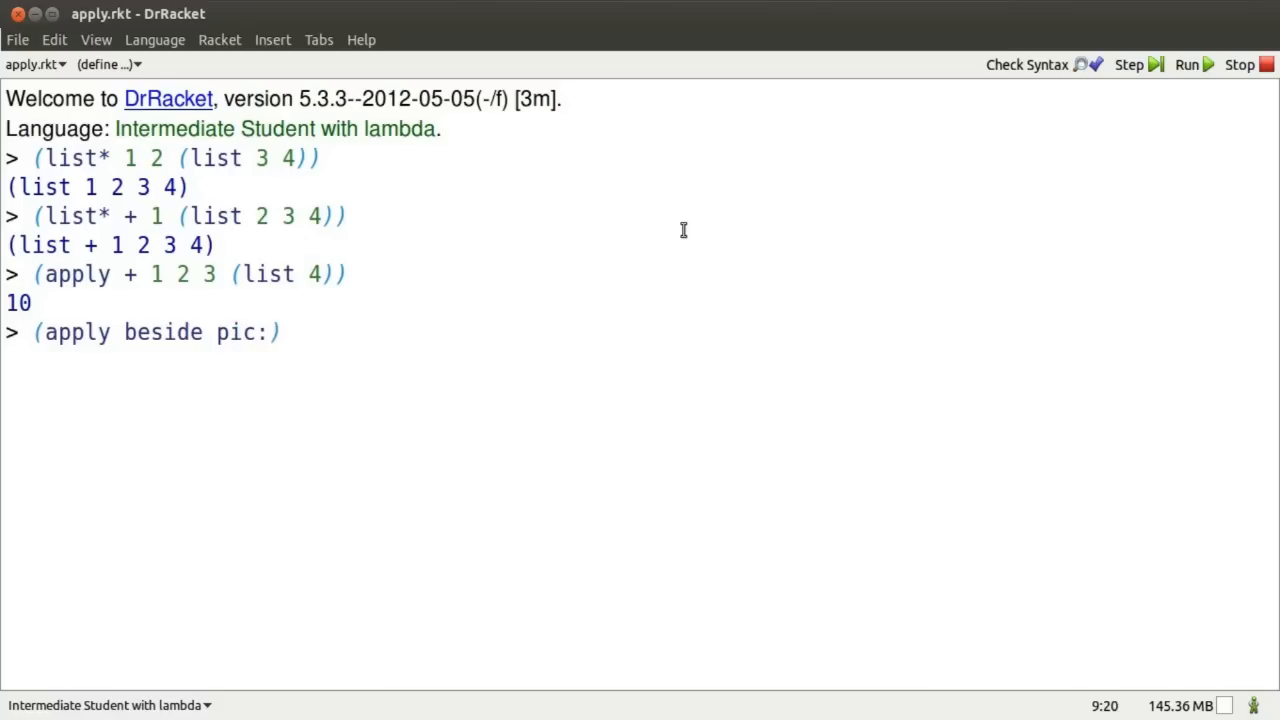
{"action": "type", "text": "hacker (list)"}
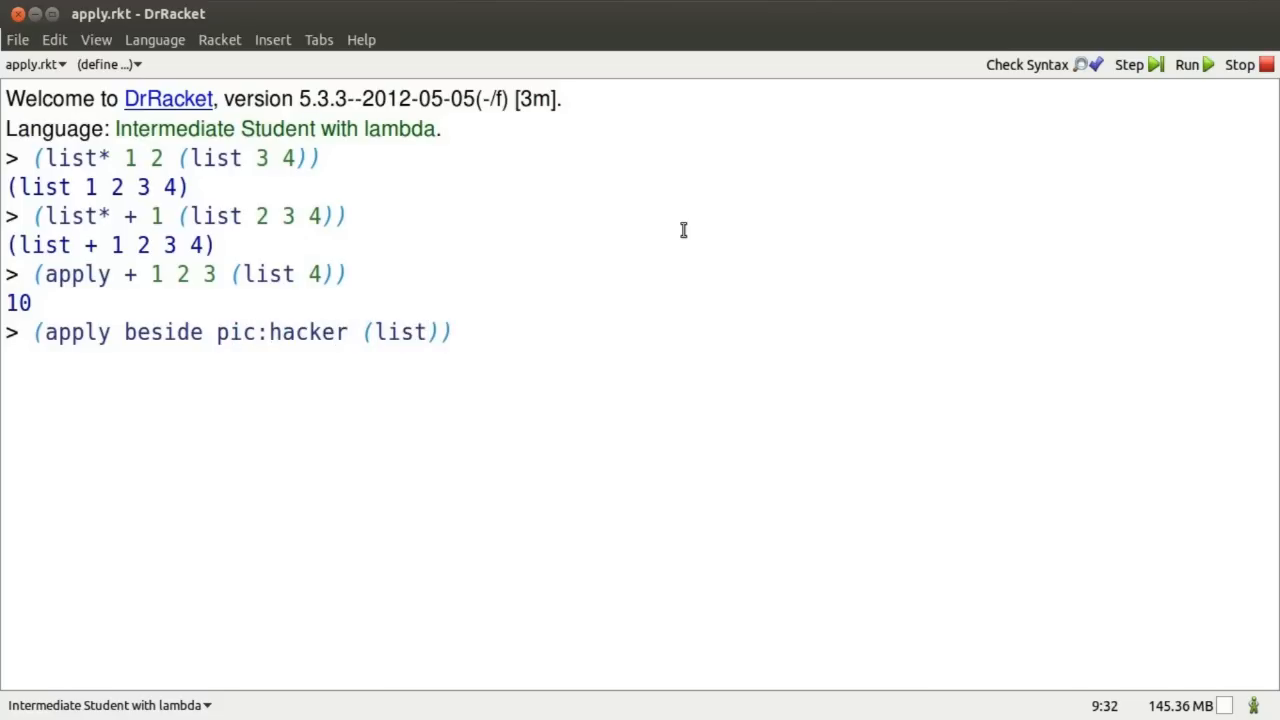
{"action": "type", "text": "pic:calendar pic:boo"}
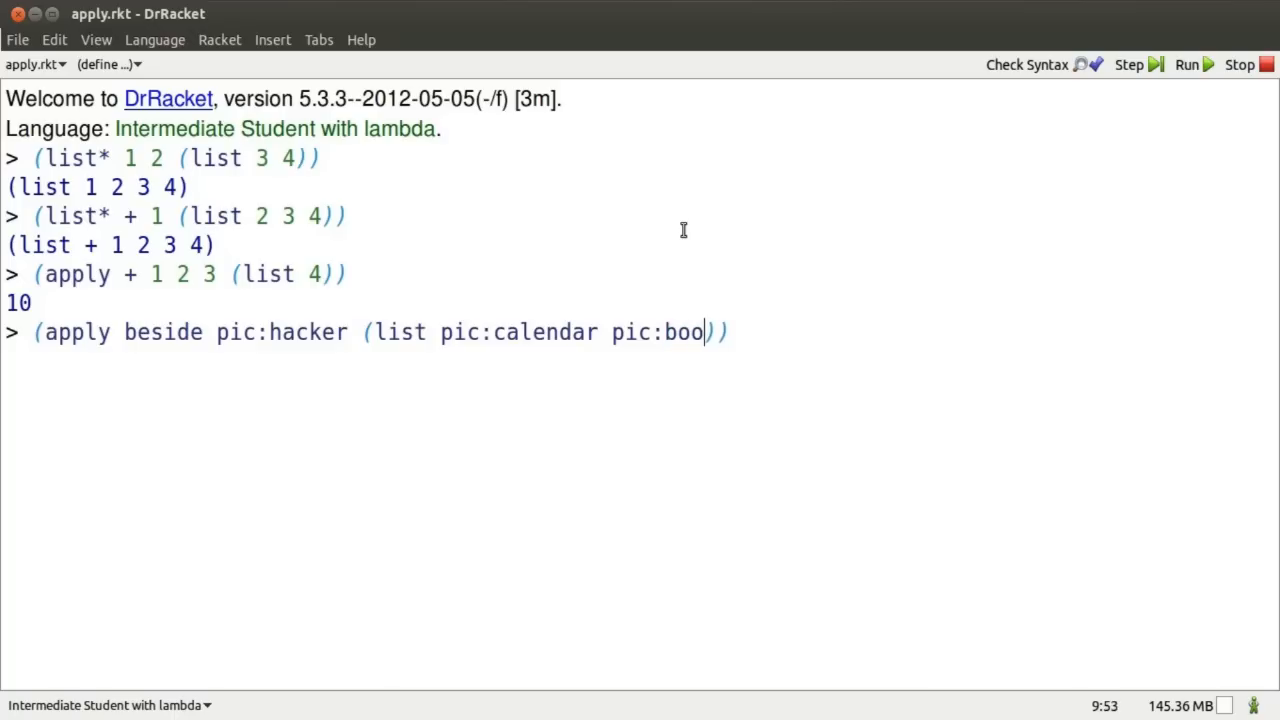
{"action": "type", "text": "k pic"}
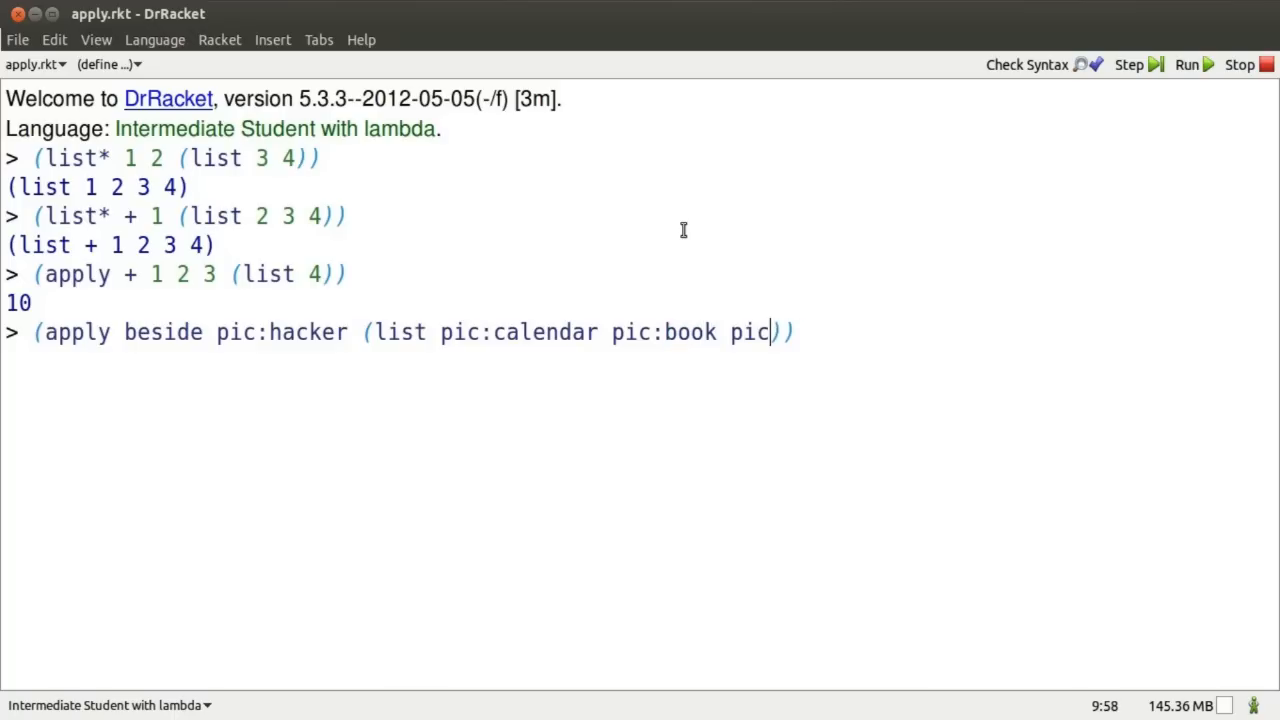
{"action": "type", "text": ":scheme-logo"}
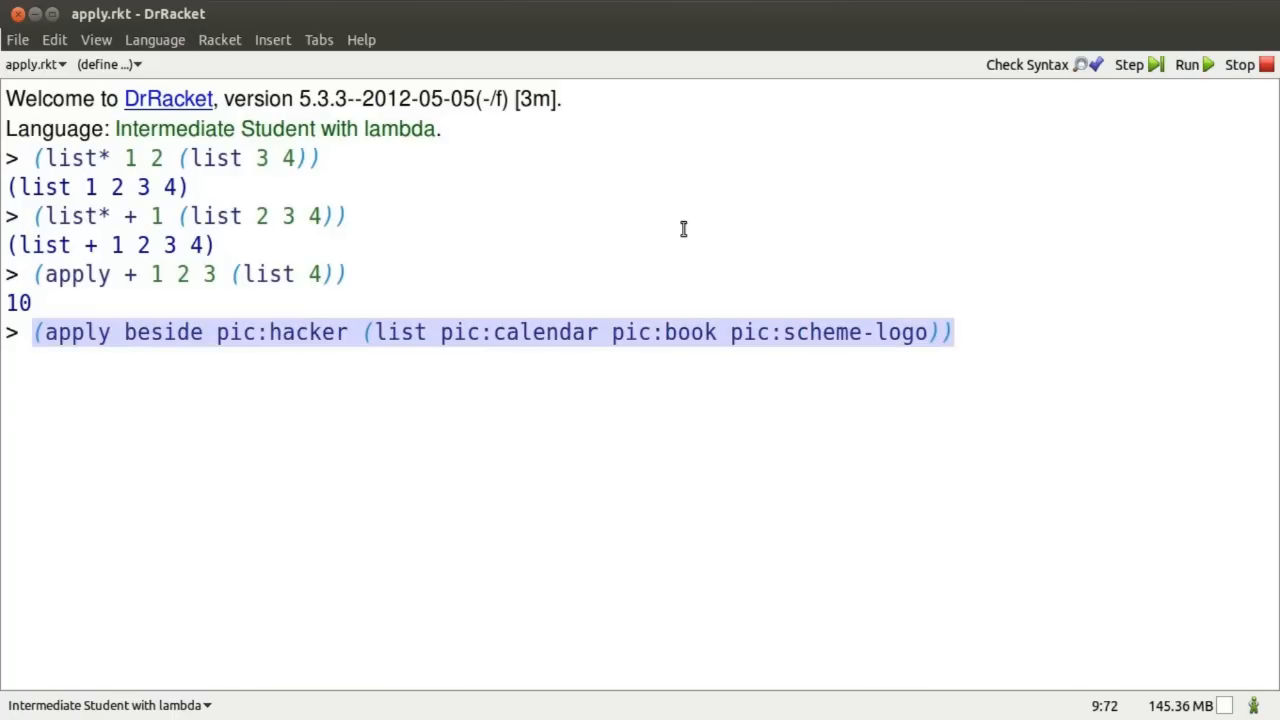
{"action": "key", "text": "Return"}
{"action": "type", "text": "(map string-length (list \"how\" \"now"}
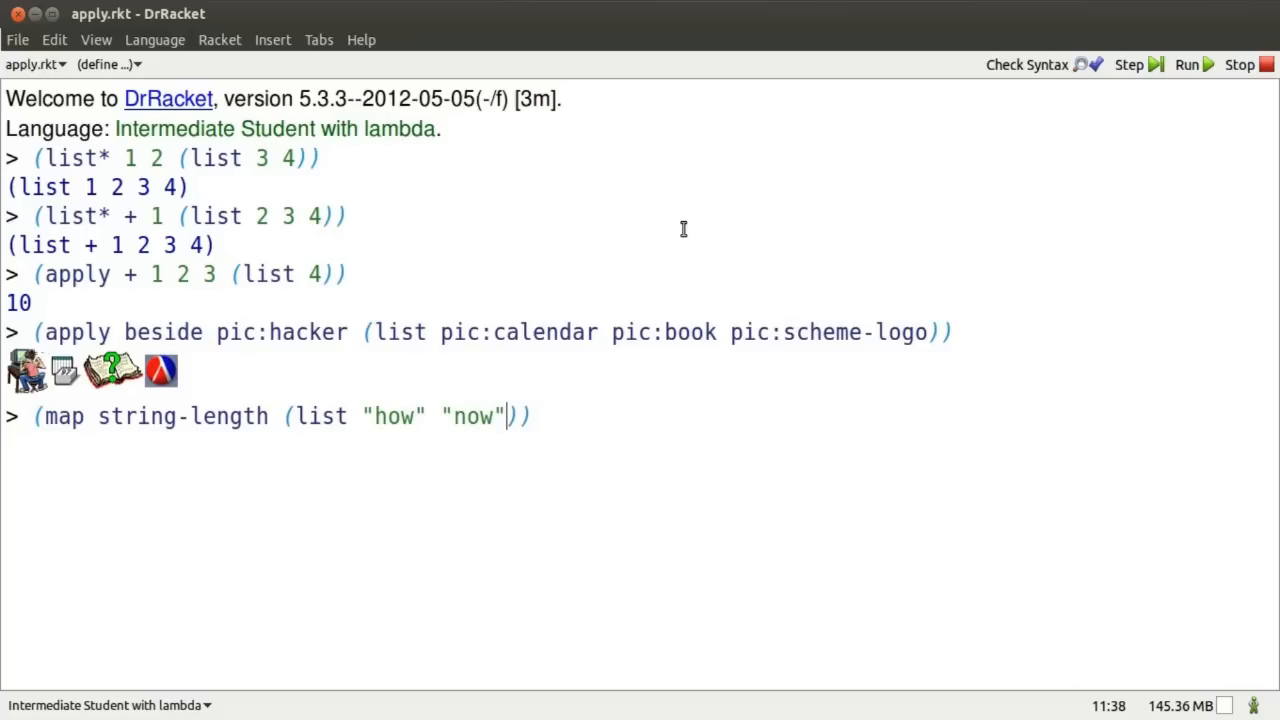
Step: Map string-length over "how" "now" "brown" "cow" for (list 3 3 5 3), then apply + to get 14
{"action": "type", "text": "\"brown\""}
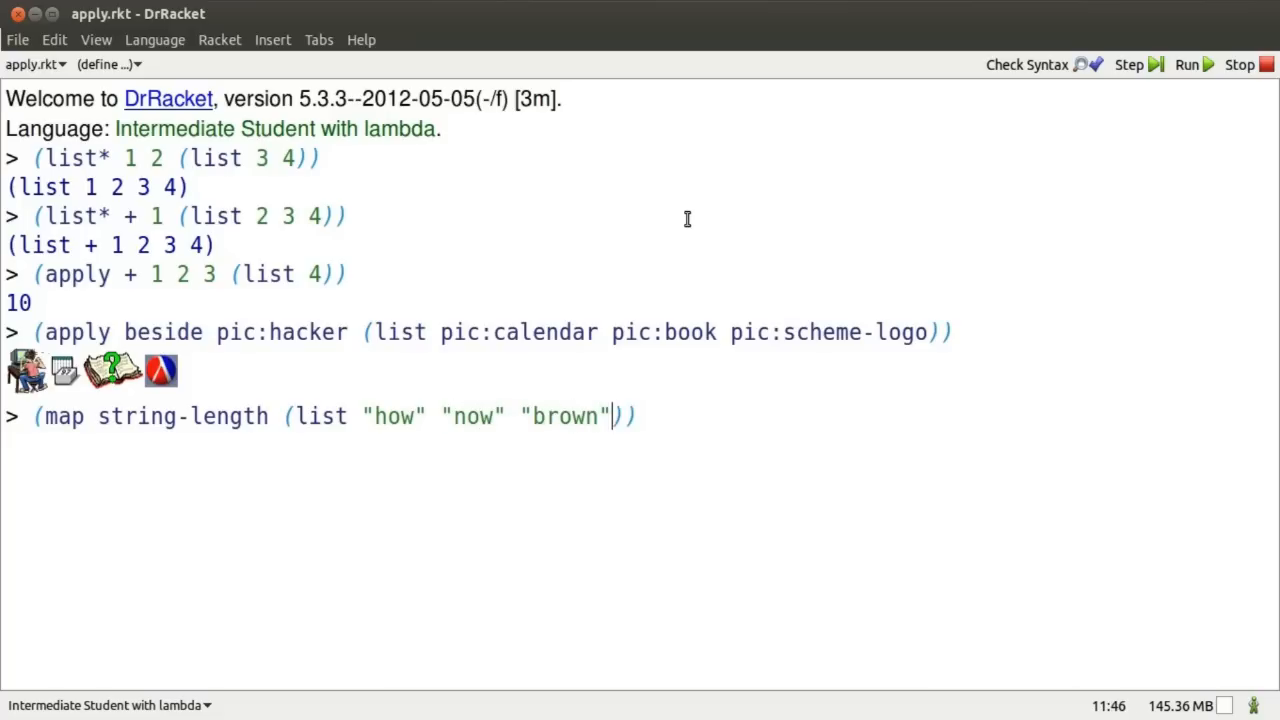
{"action": "type", "text": "\"cow\""}
{"action": "type", "text": "(apply + (map"}
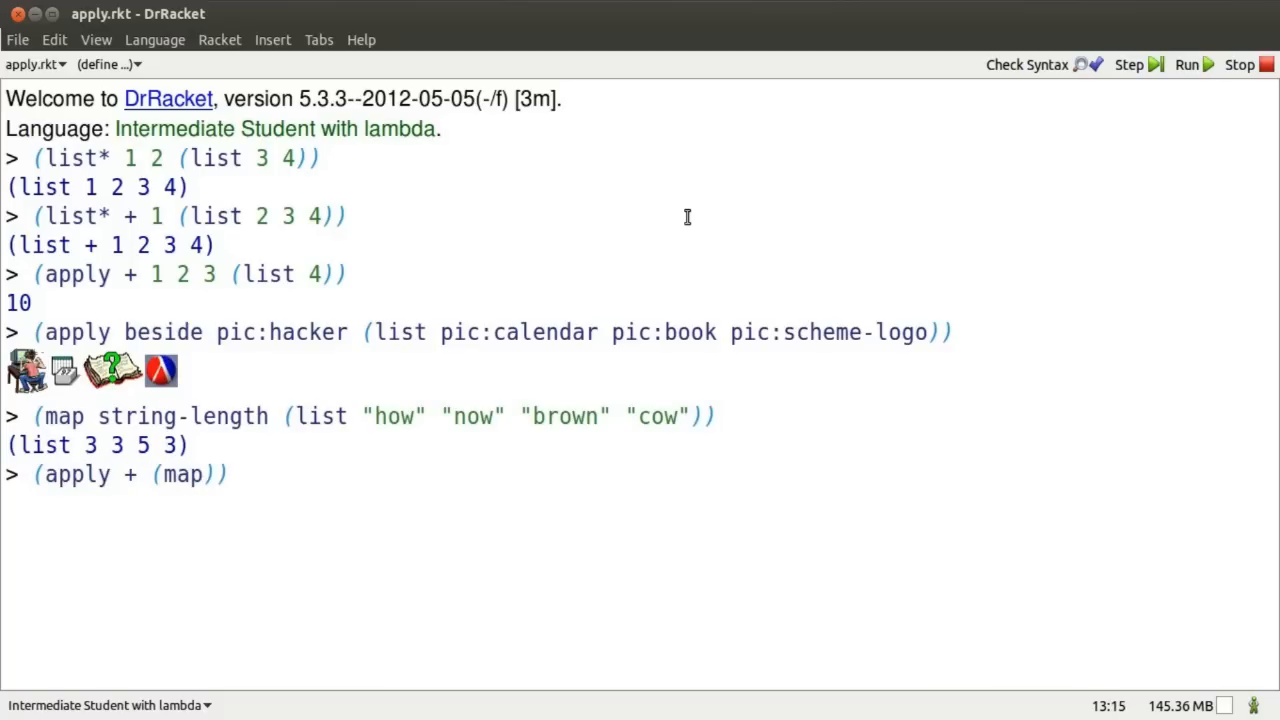
{"action": "type", "text": "string-length (list \""}
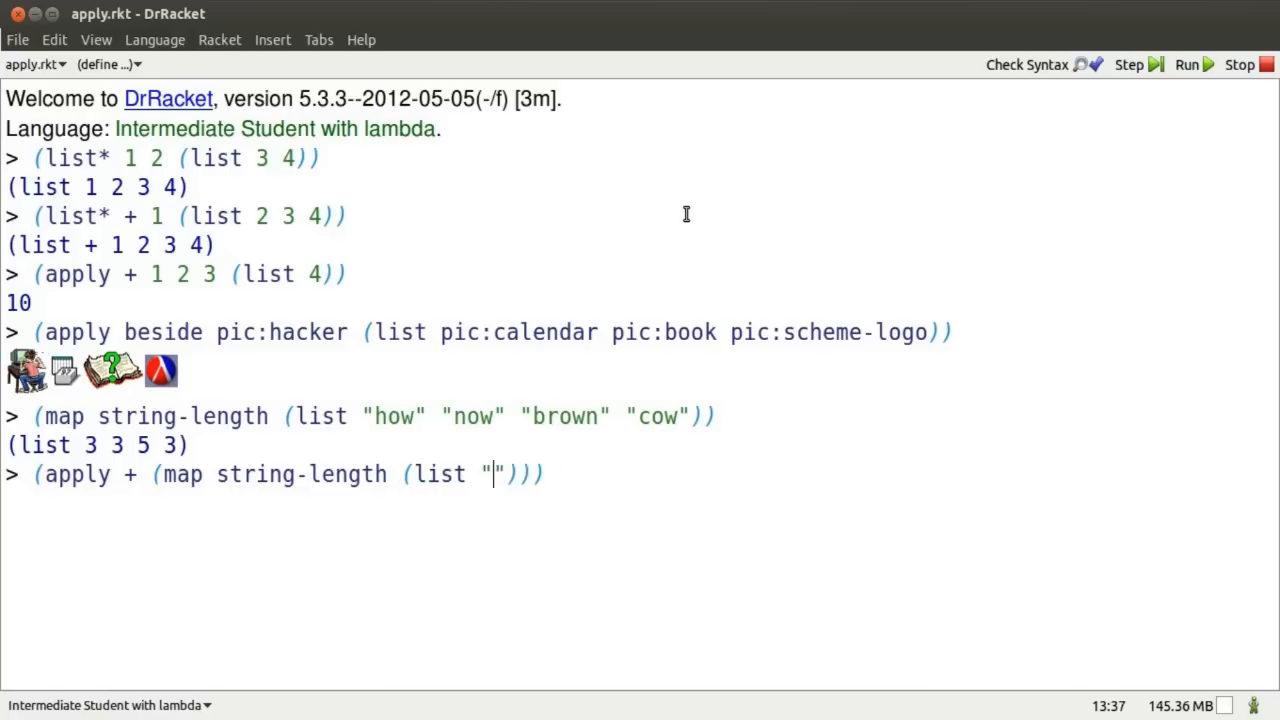
{"action": "type", "text": "how\" \"now\" \"brown\" \"cow"}
{"action": "type", "text": "pingu"}
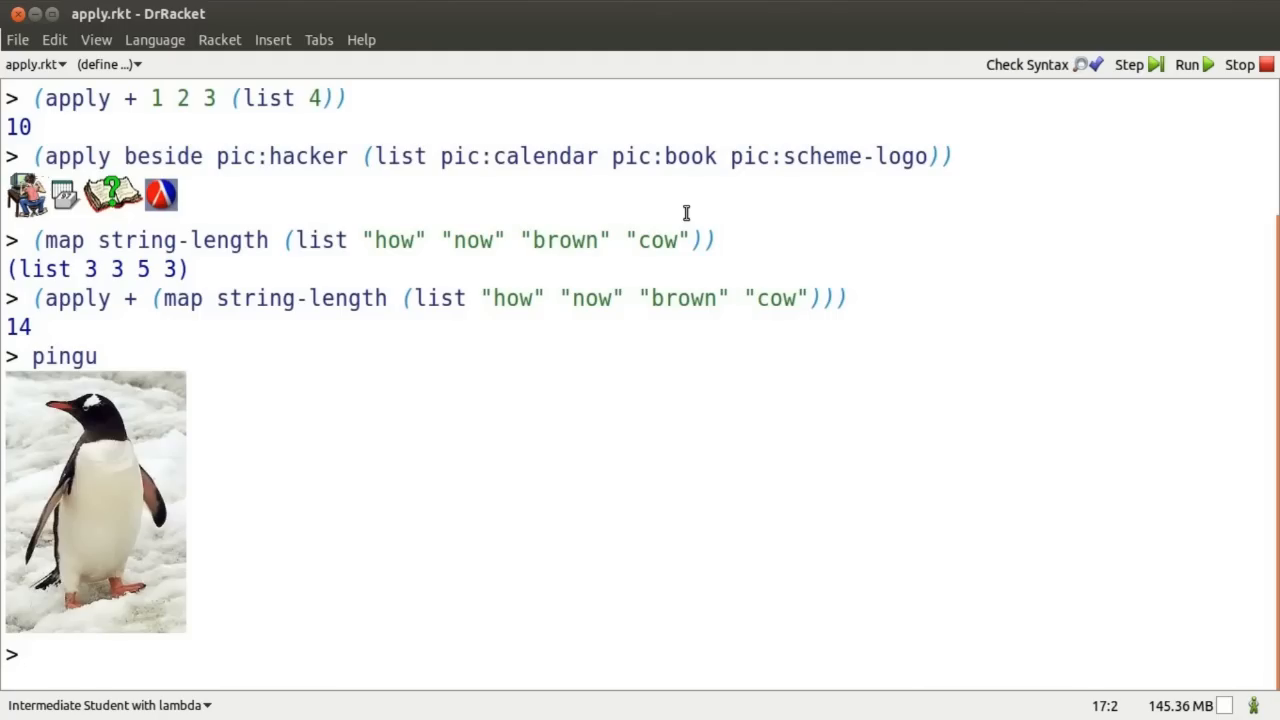
Step: Show the penguin at half size with (scale-pingu 0.5)
{"action": "type", "text": "(scale"}
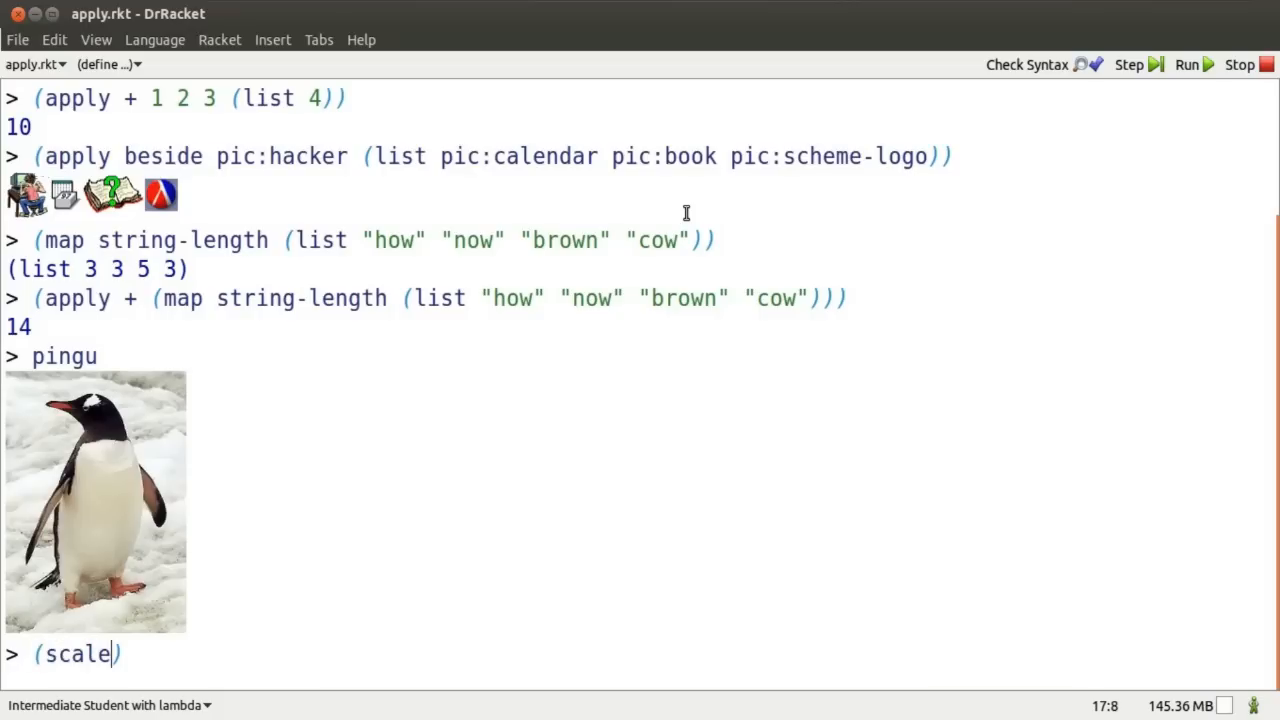
{"action": "type", "text": "-pingu 0"}
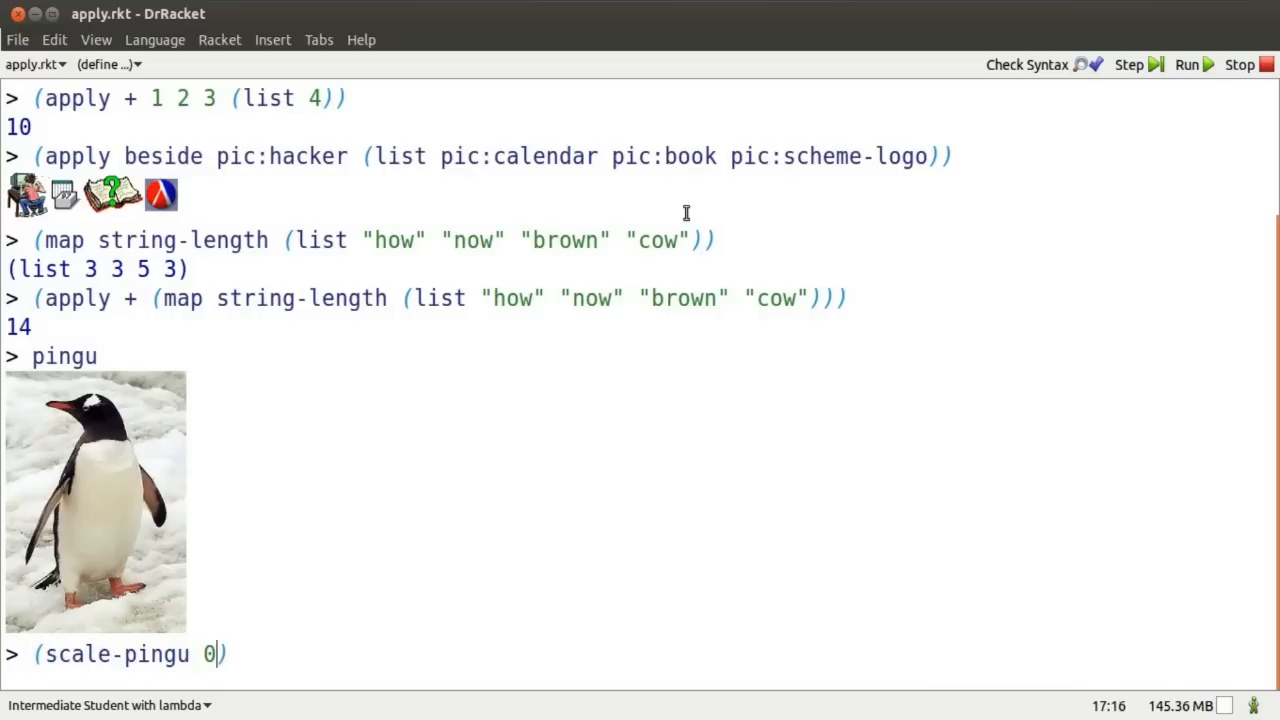
{"action": "type", "text": ".5"}
{"action": "type", "text": "(map scale-"}
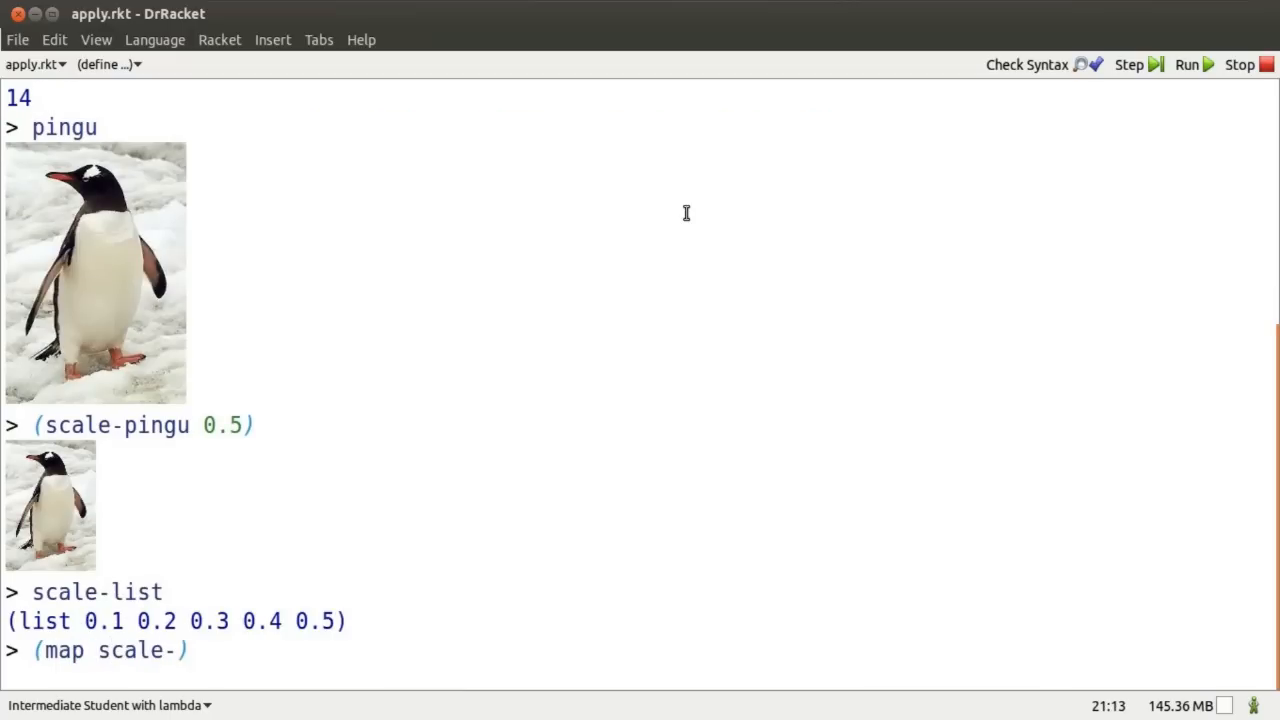
Step: Evaluate (map scale-pingu scale-list) to get five penguins scaled 0.1 through 0.5
{"action": "type", "text": "pingu scale"}
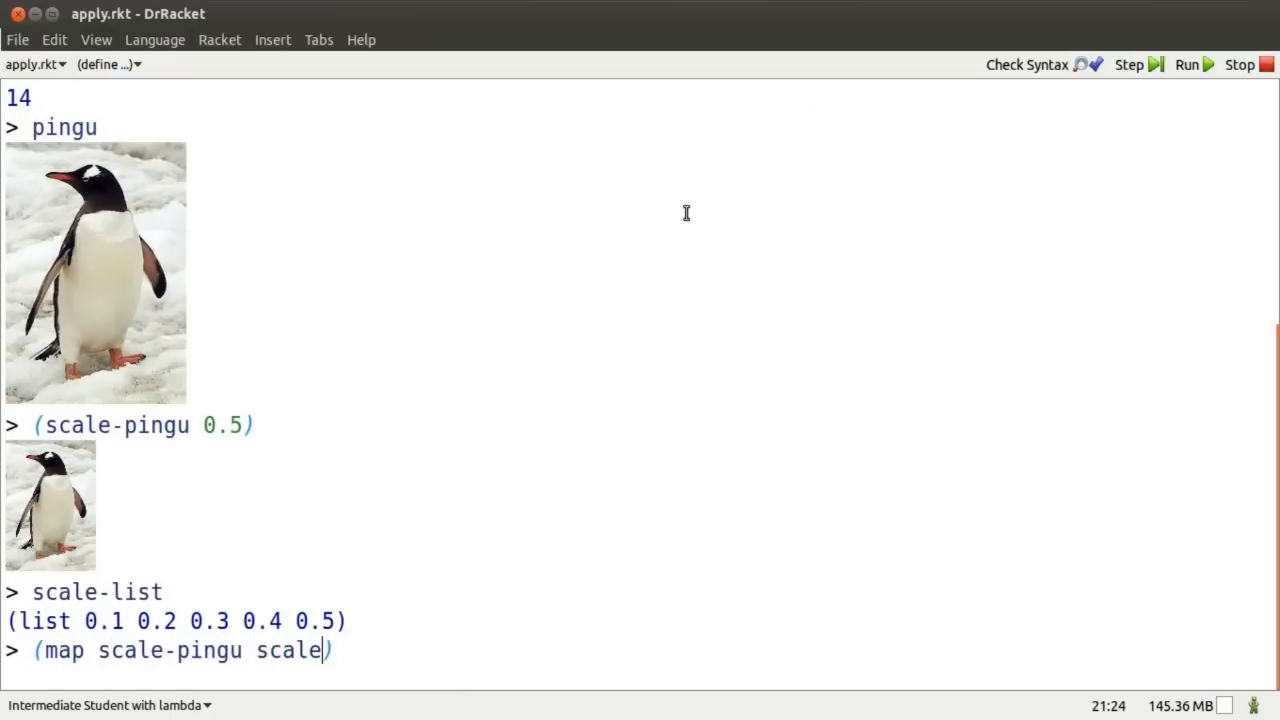
{"action": "type", "text": "-list"}
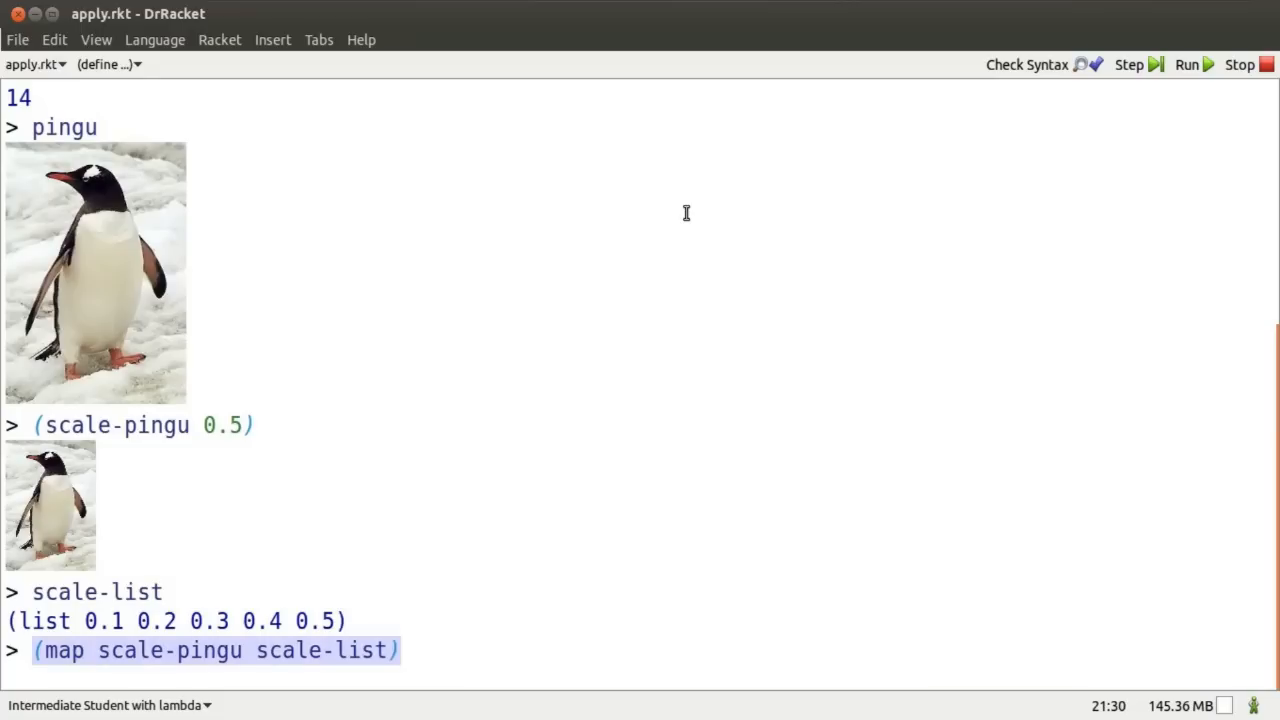
{"action": "key", "text": "Return"}
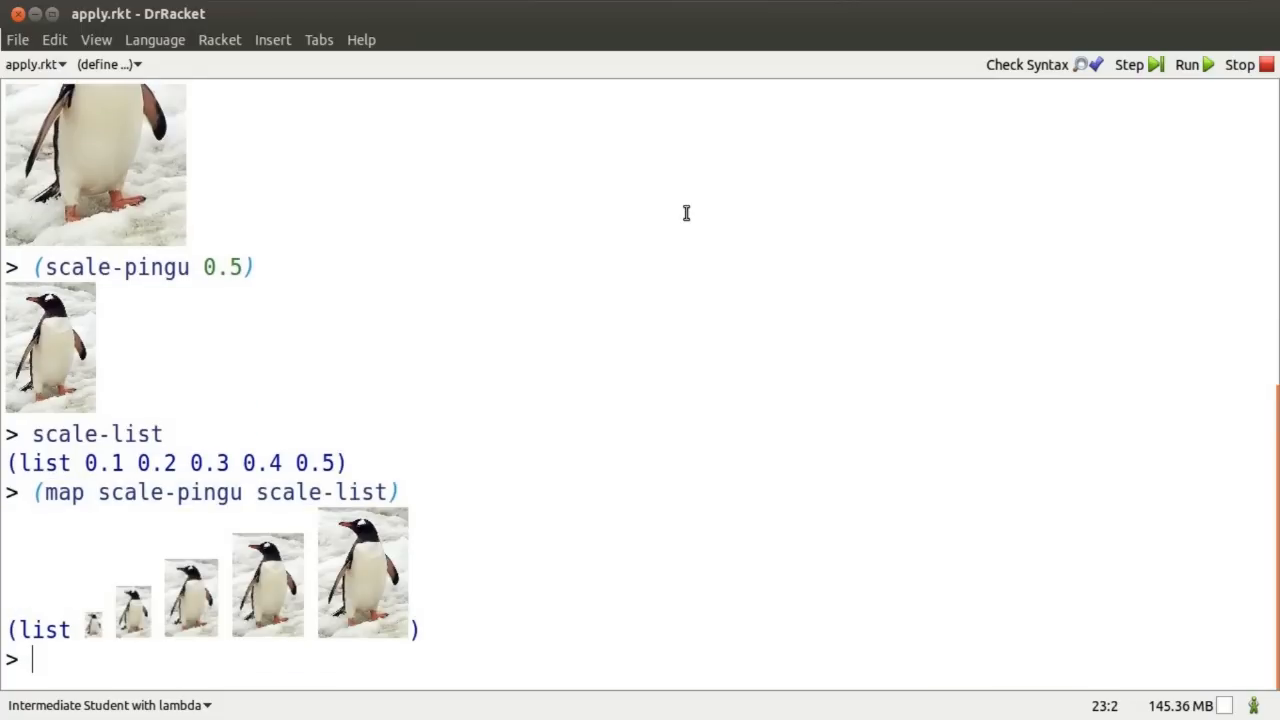
Step: Evaluate (apply above (map scale-pingu scale-list)) to stack the scaled penguins
{"action": "type", "text": "(apply a)"}
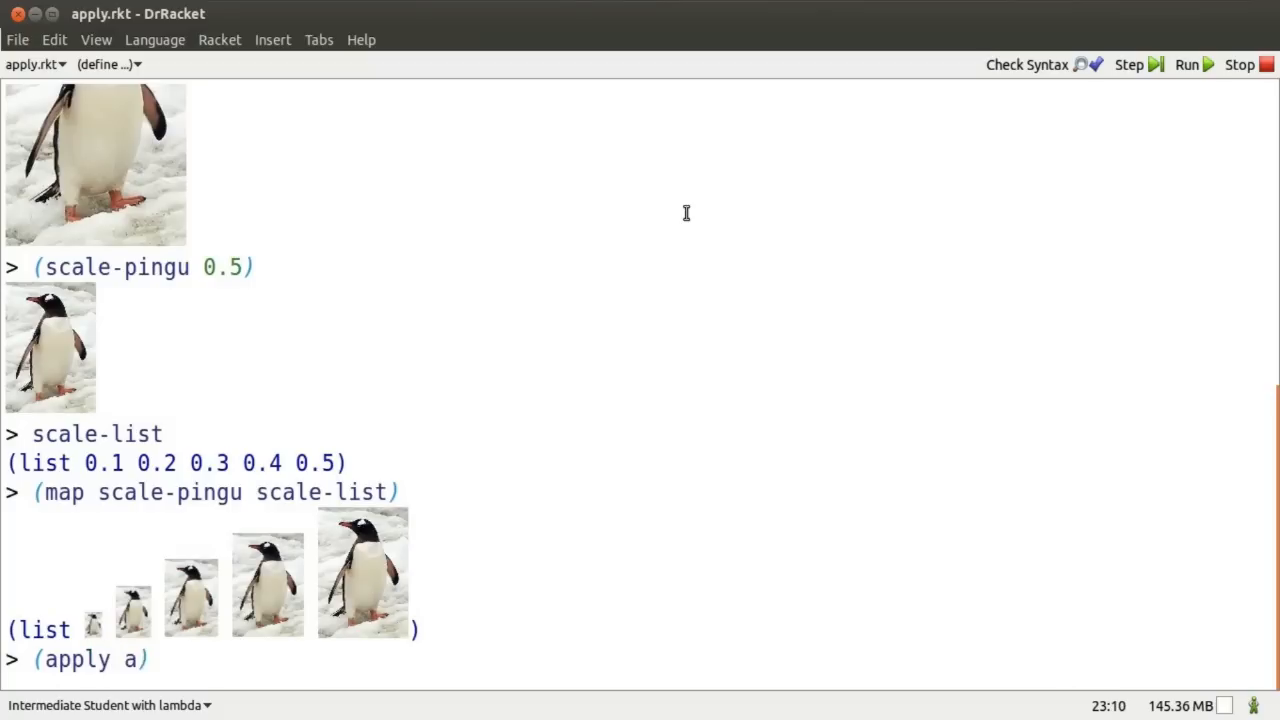
{"action": "type", "text": "above (ma"}
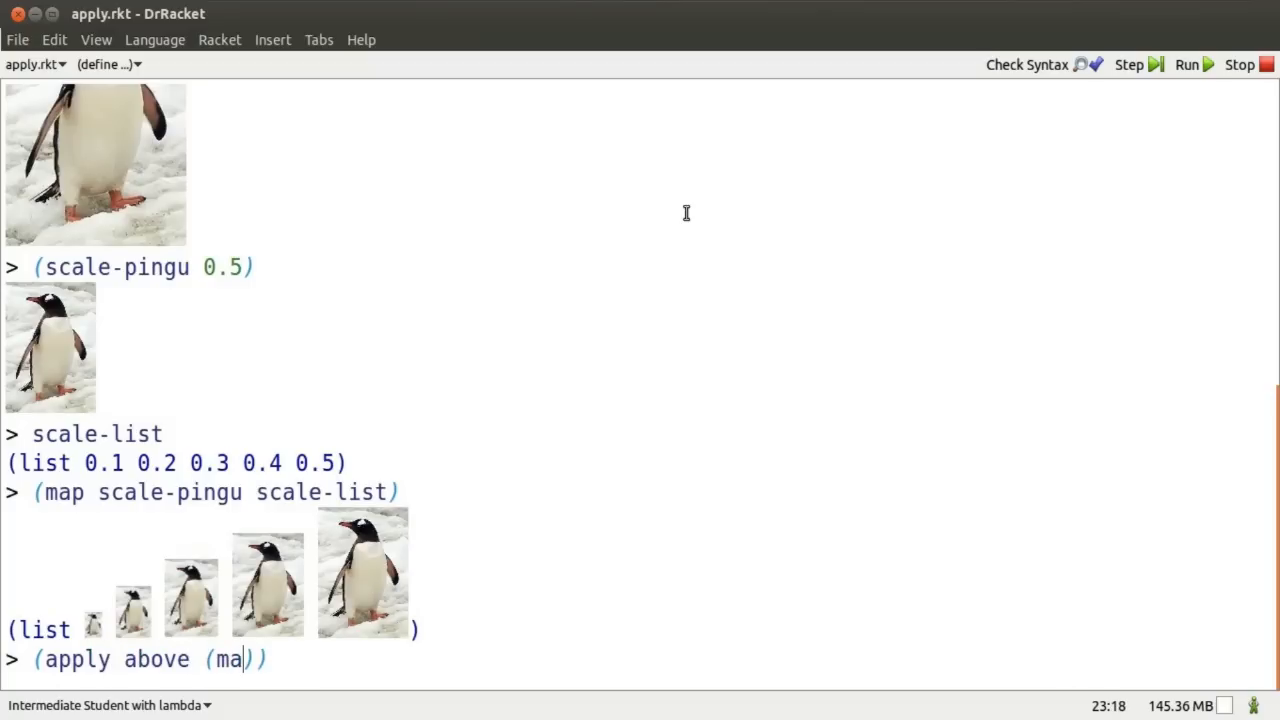
{"action": "type", "text": "s"}
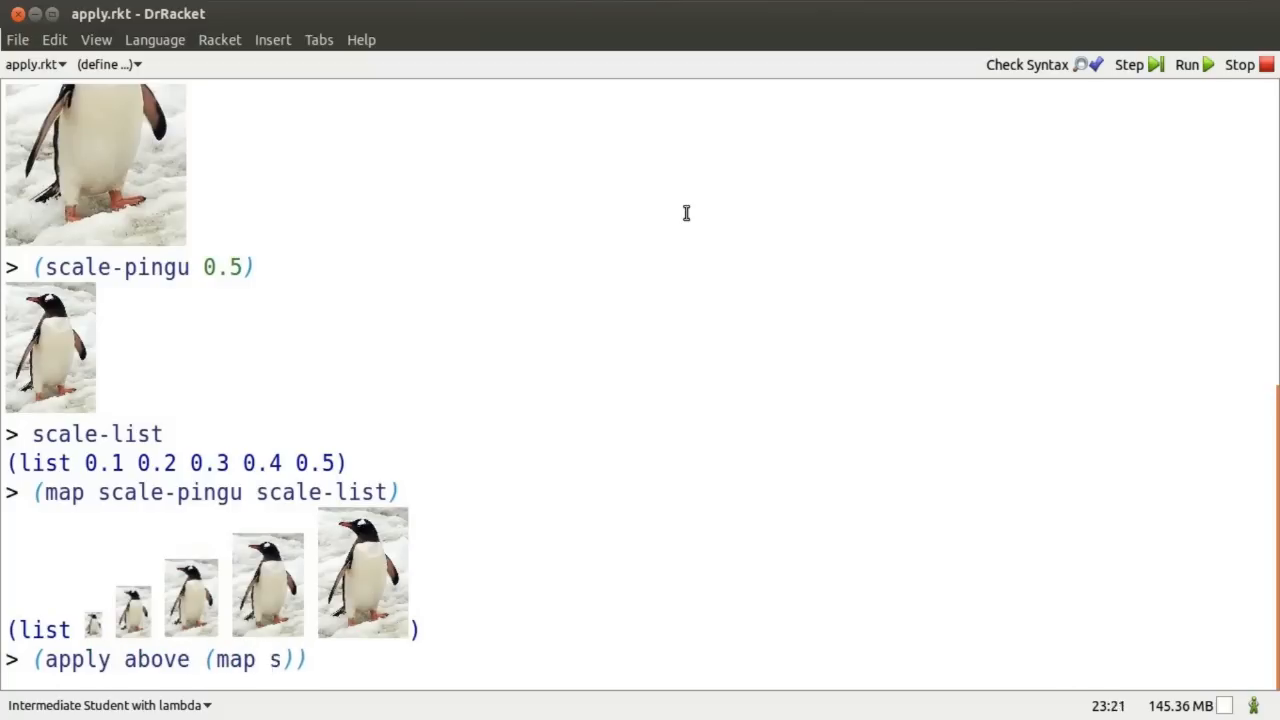
{"action": "type", "text": "cale-pingu scale-list"}
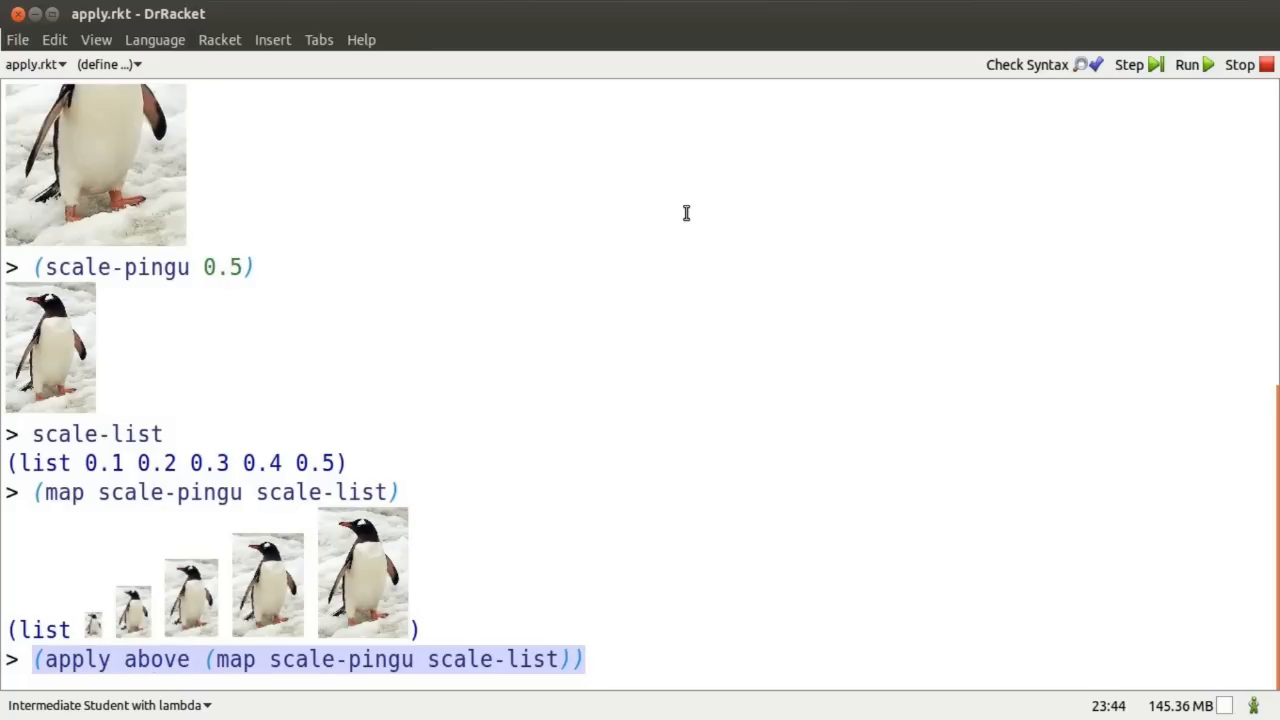
{"action": "key", "text": "Return"}
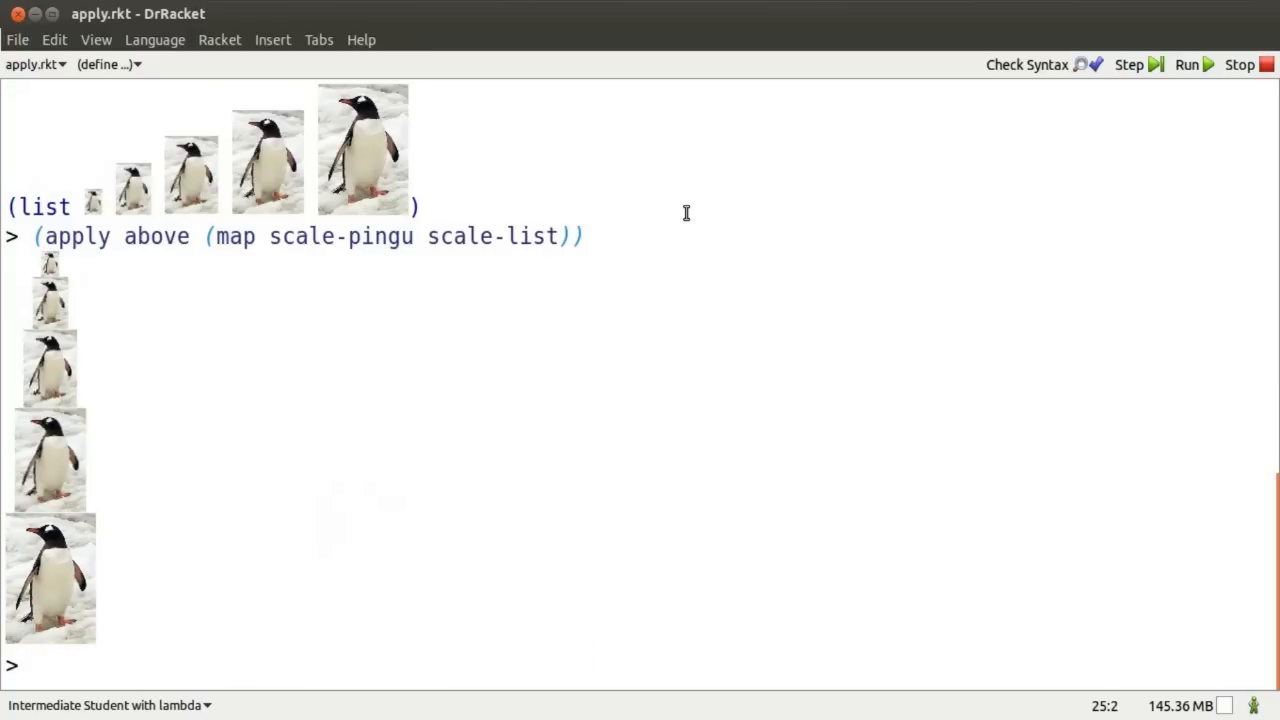